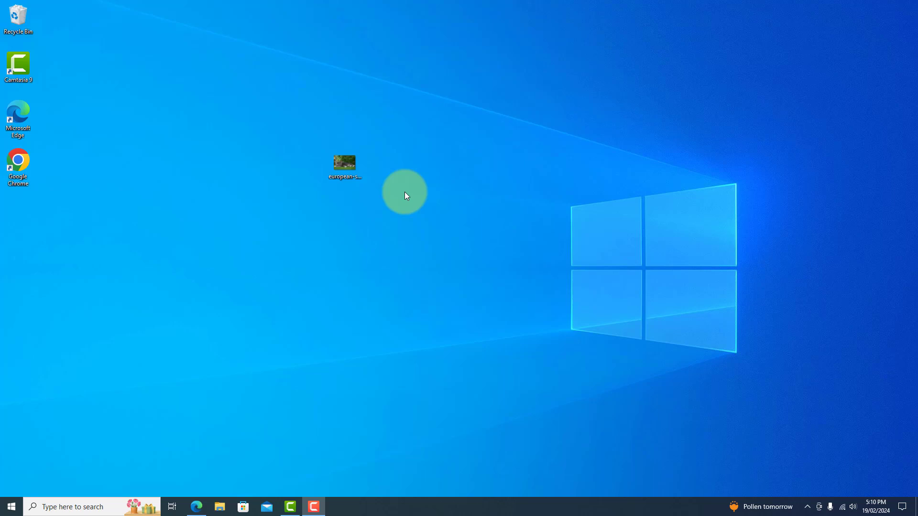
pyautogui.moveTo(397, 192)
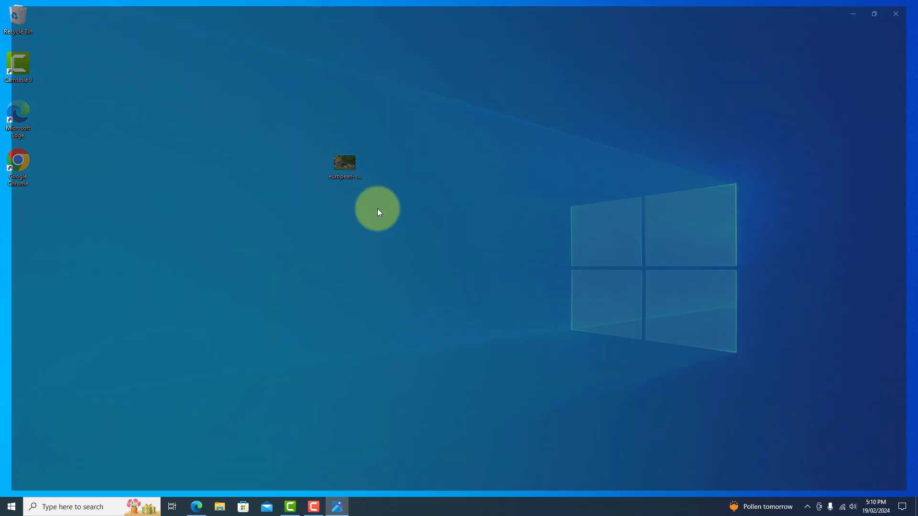
pyautogui.doubleClick(344, 164)
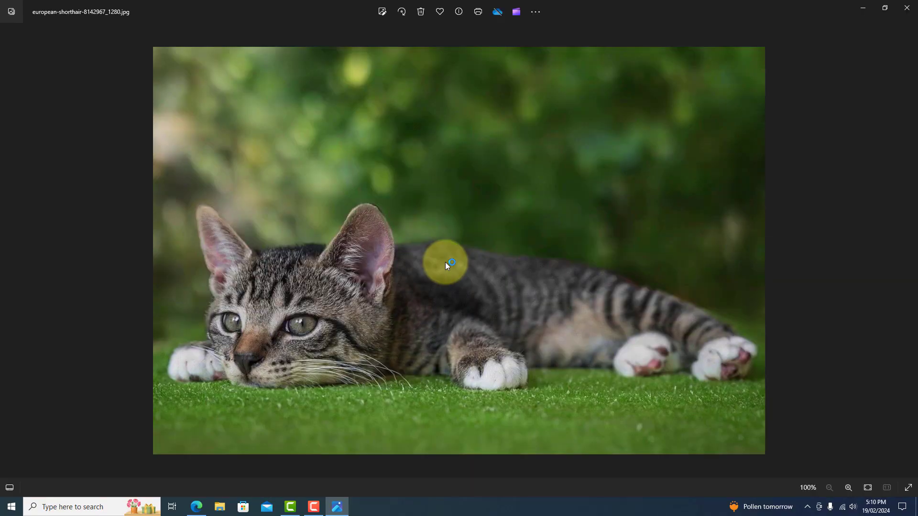
pyautogui.click(898, 488)
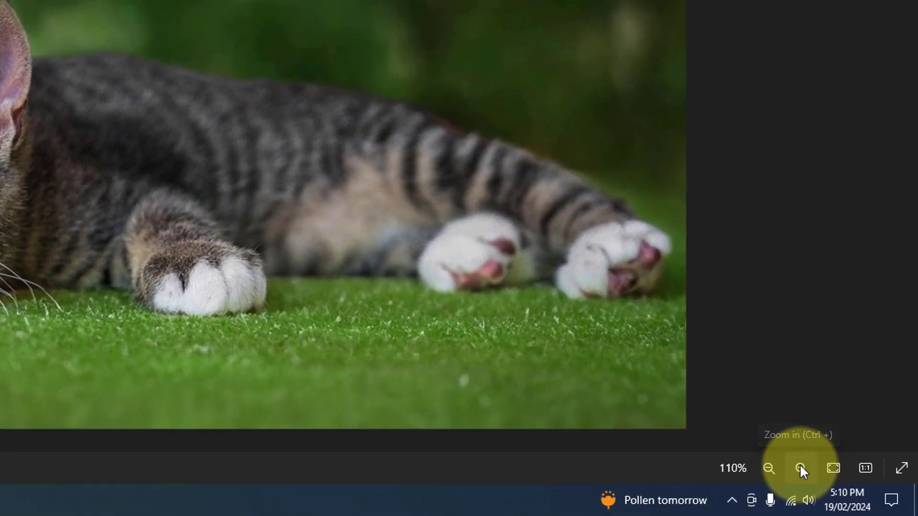
pyautogui.click(801, 468)
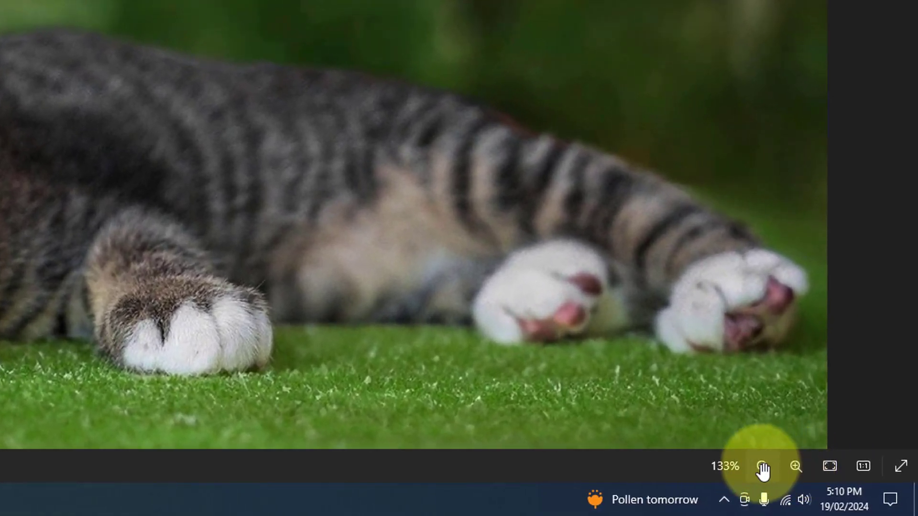
pyautogui.click(763, 467)
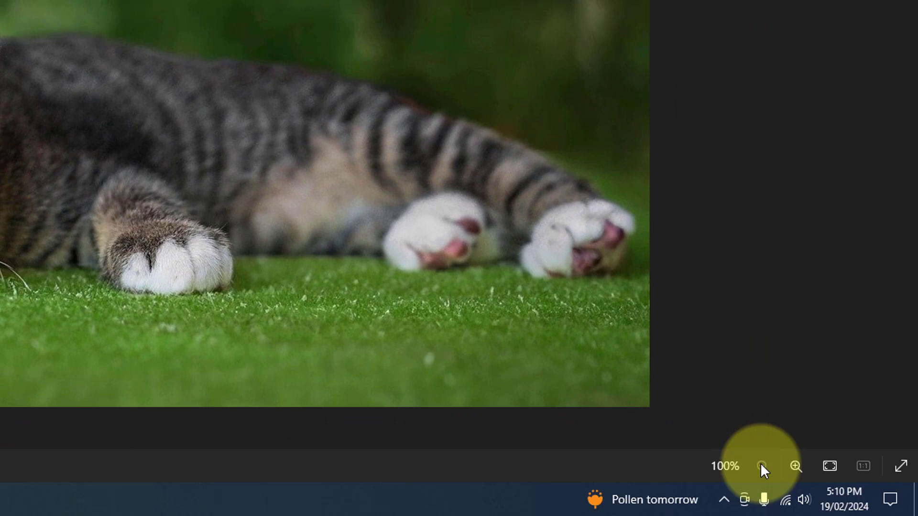
pyautogui.click(796, 466)
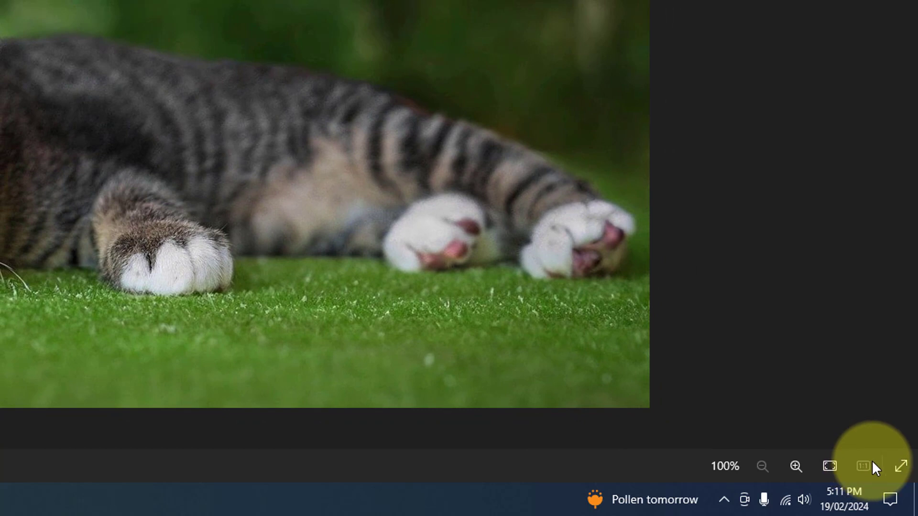
pyautogui.press('Escape')
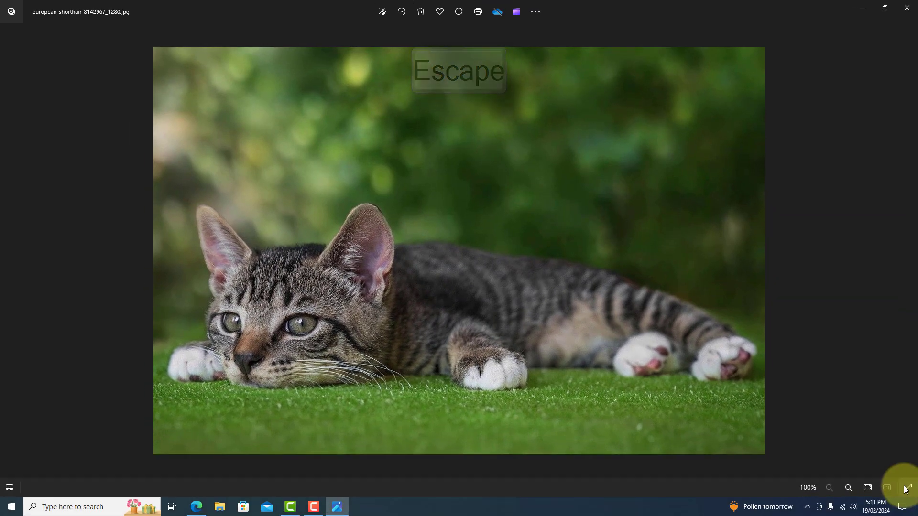
pyautogui.click(848, 488)
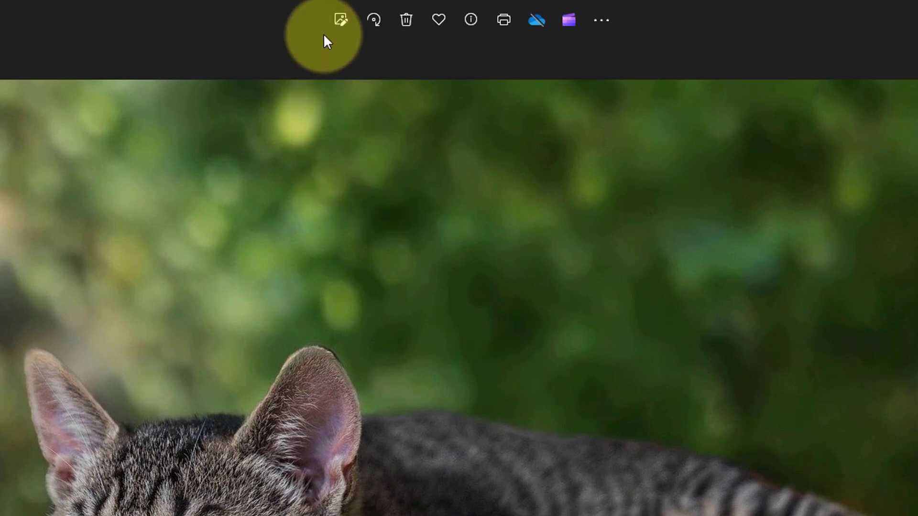
pyautogui.moveTo(341, 19)
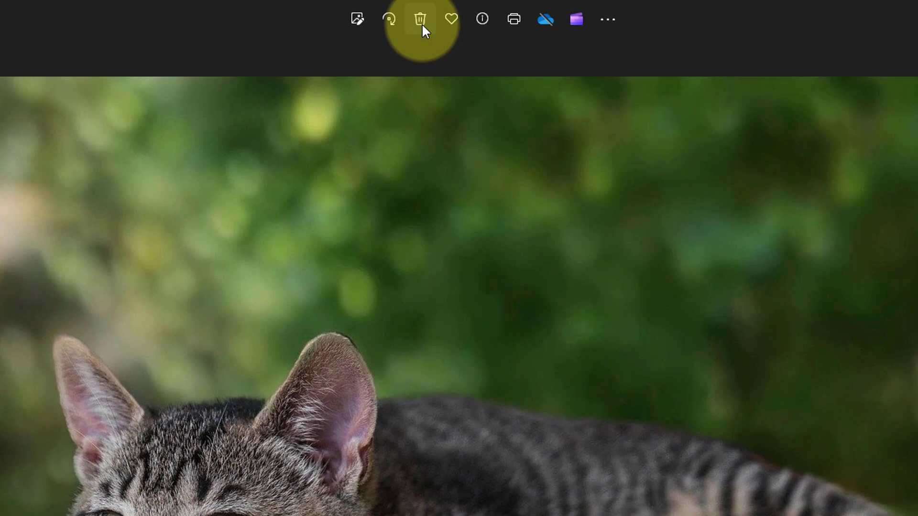
pyautogui.moveTo(421, 19)
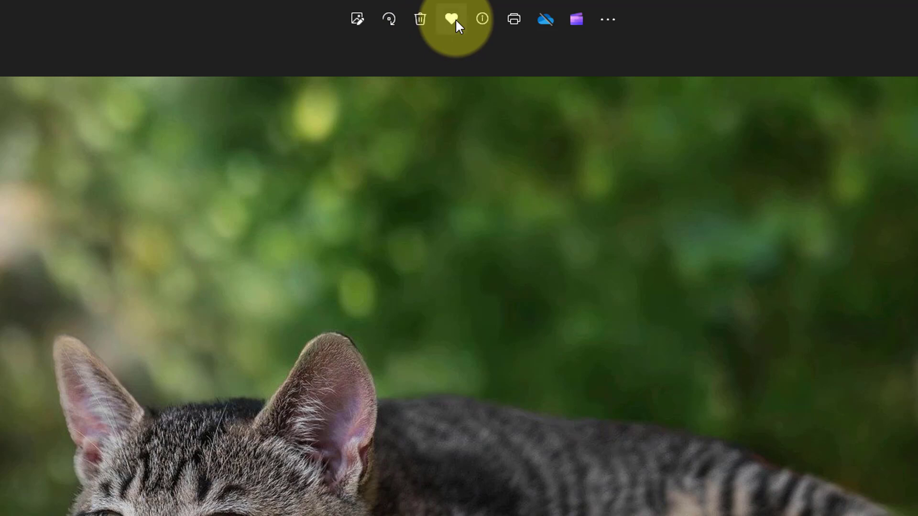
pyautogui.click(451, 19)
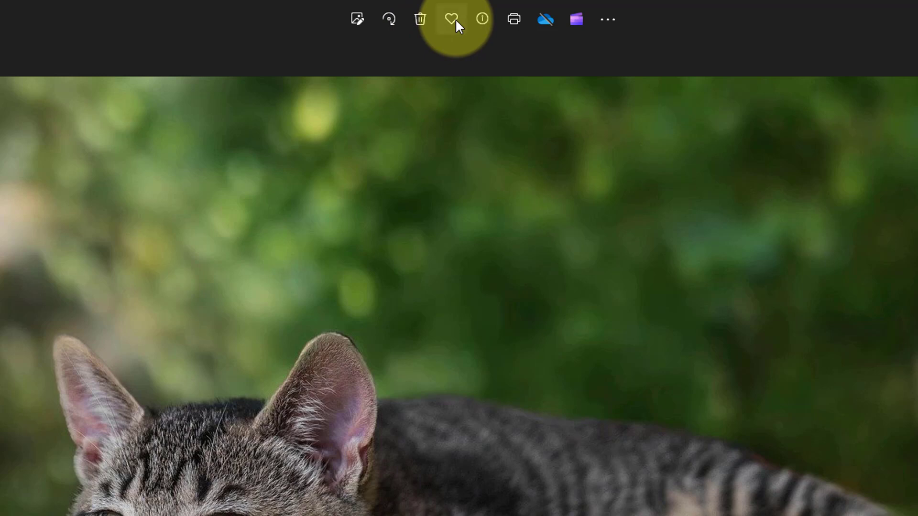
pyautogui.moveTo(482, 19)
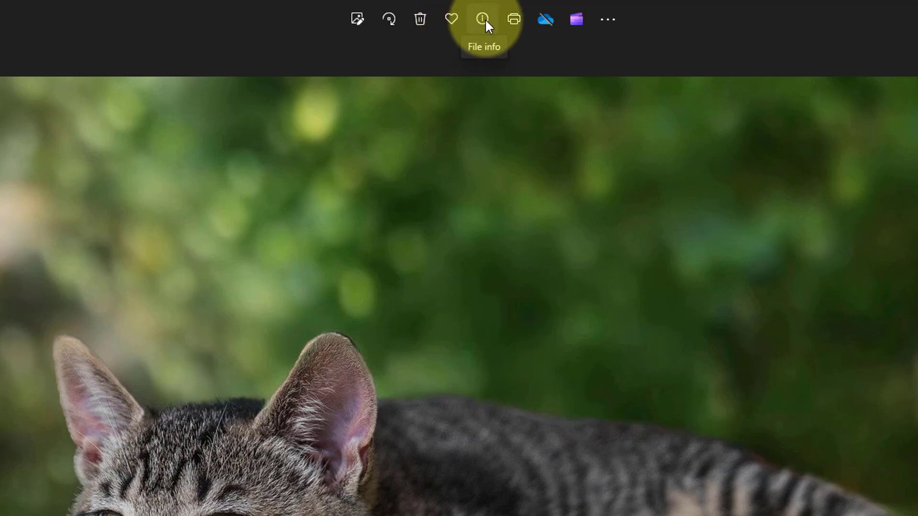
# Step: Show the cat photo's file info: name, date, 1280 x 853 size and file path
pyautogui.click(482, 19)
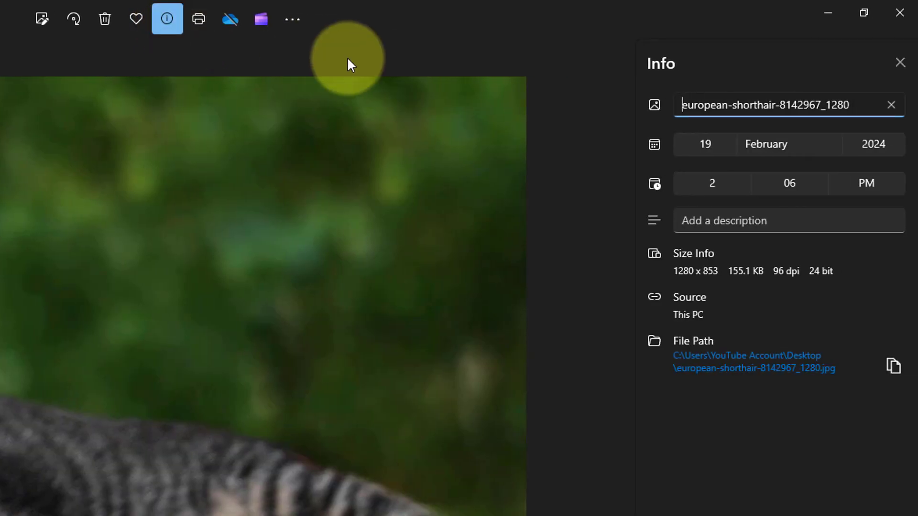
pyautogui.moveTo(872, 145)
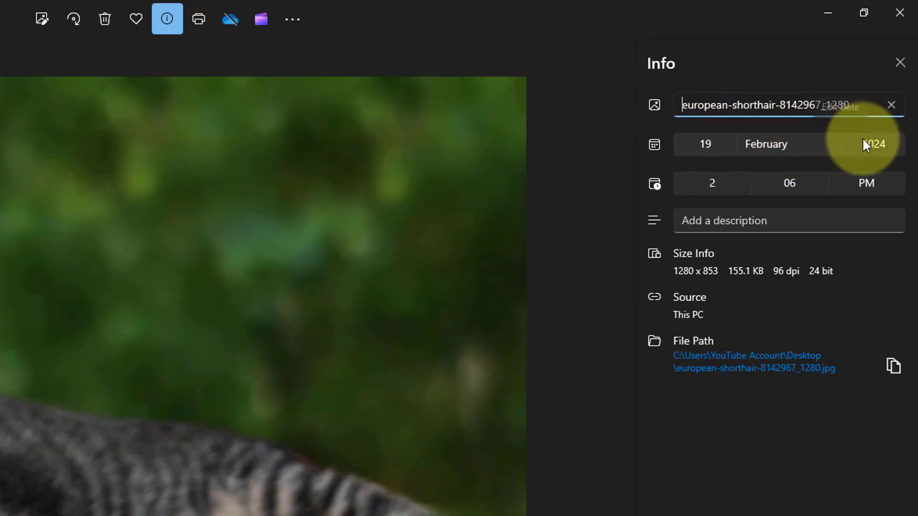
pyautogui.moveTo(703, 204)
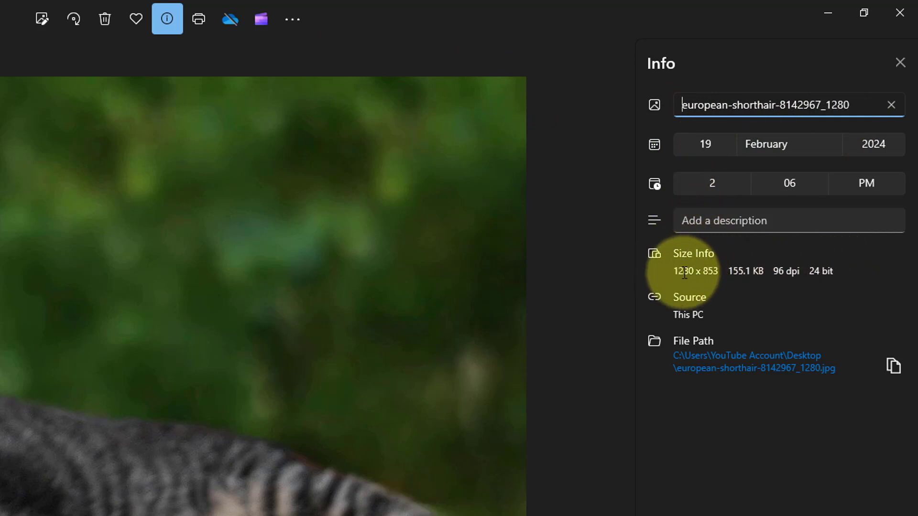
pyautogui.moveTo(714, 372)
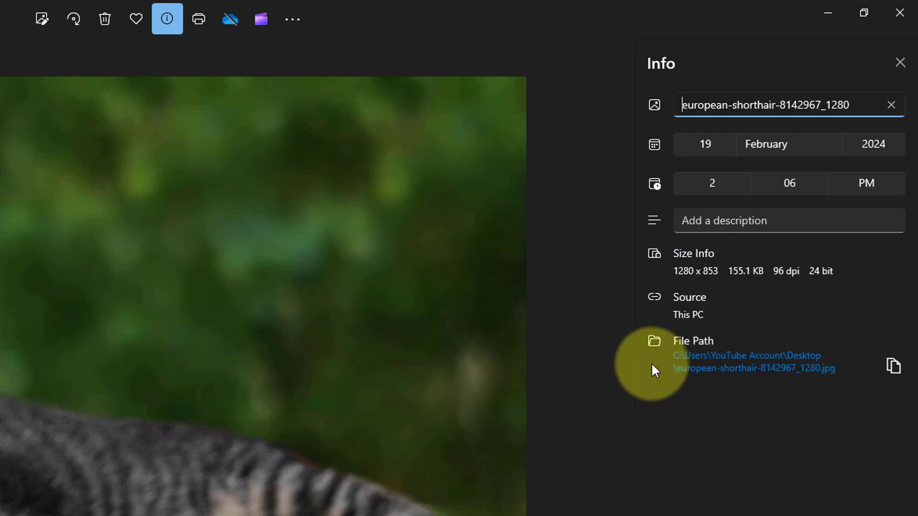
pyautogui.moveTo(901, 63)
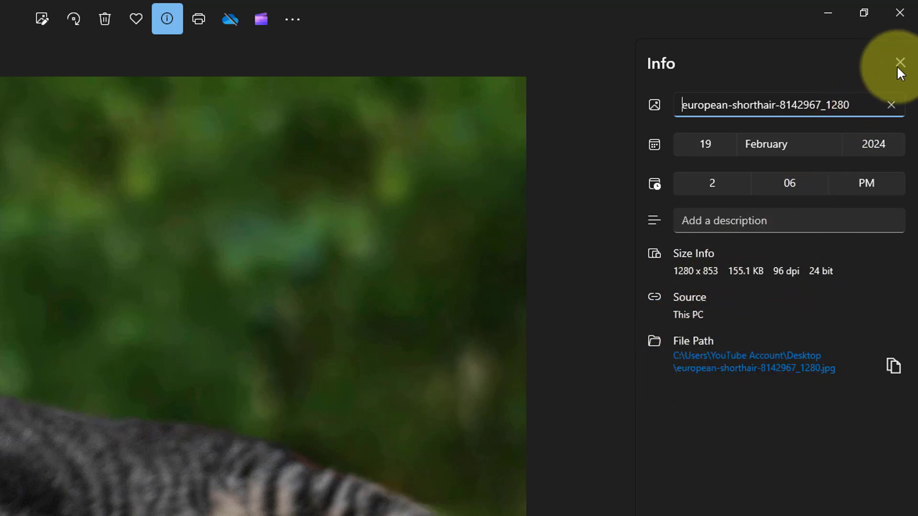
# Step: Close the info panel, bring up the print dialog for the photo, then cancel it without printing
pyautogui.click(900, 61)
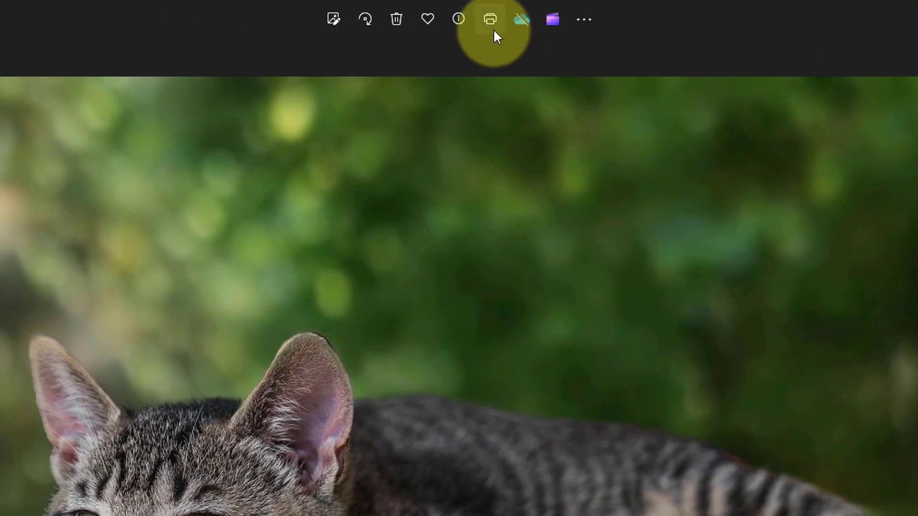
pyautogui.moveTo(491, 19)
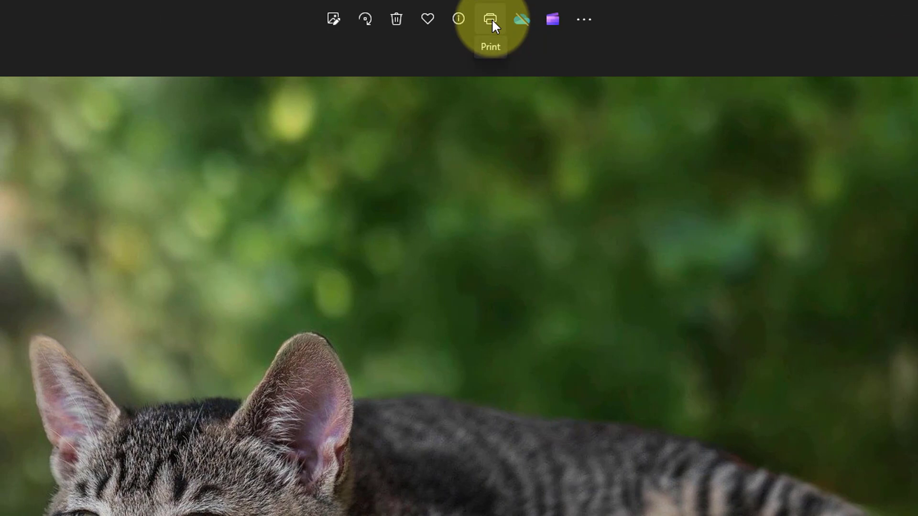
pyautogui.click(490, 19)
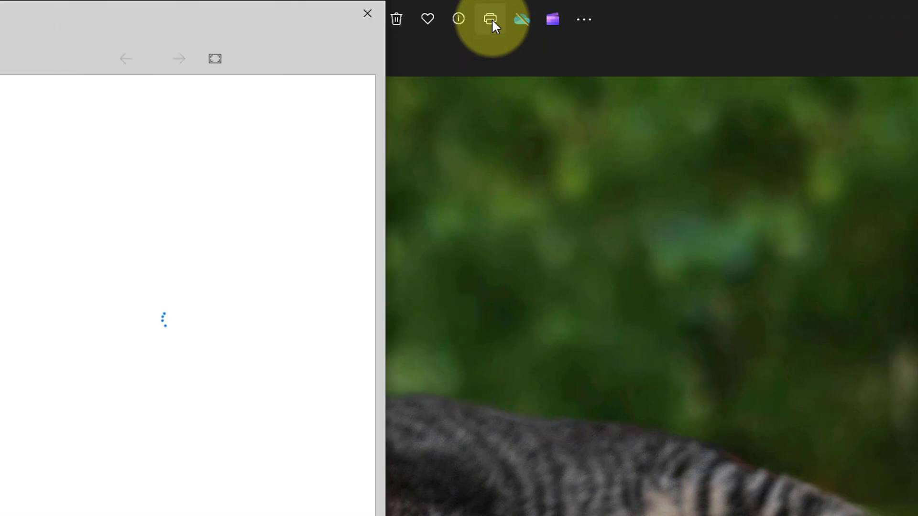
pyautogui.click(491, 20)
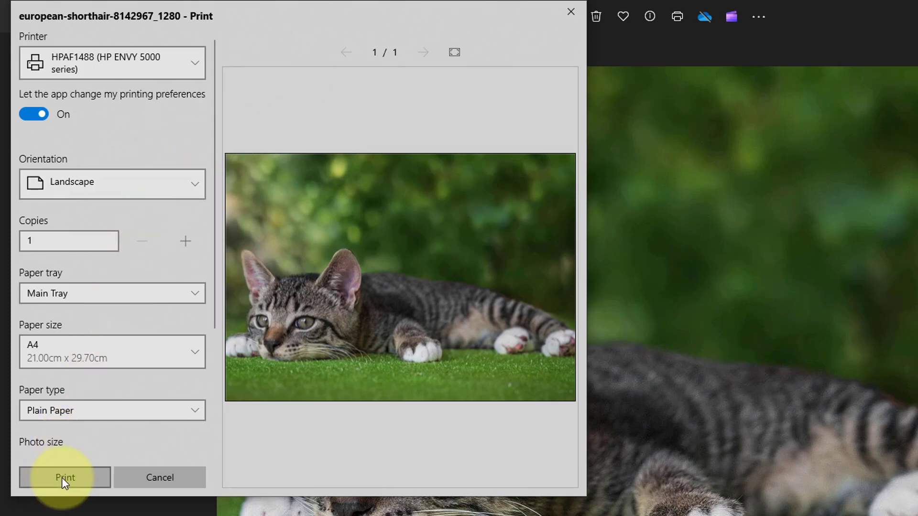
pyautogui.moveTo(566, 16)
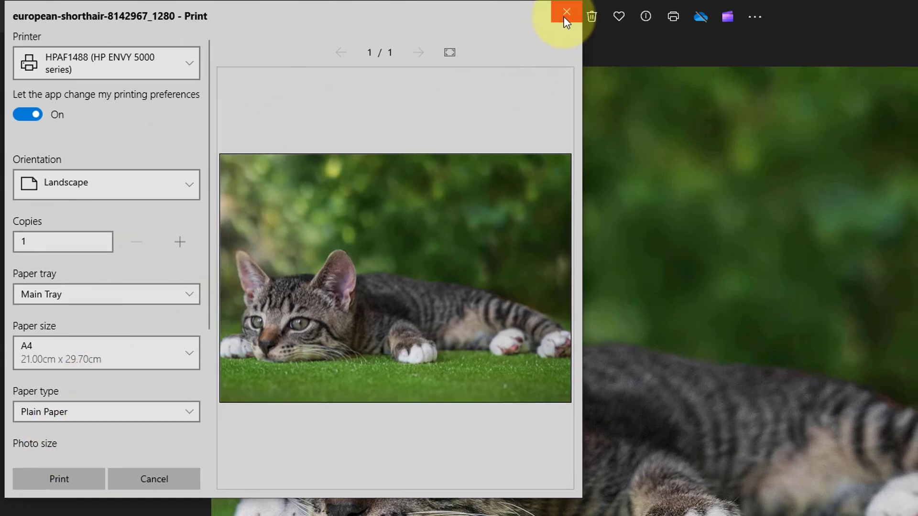
pyautogui.click(565, 14)
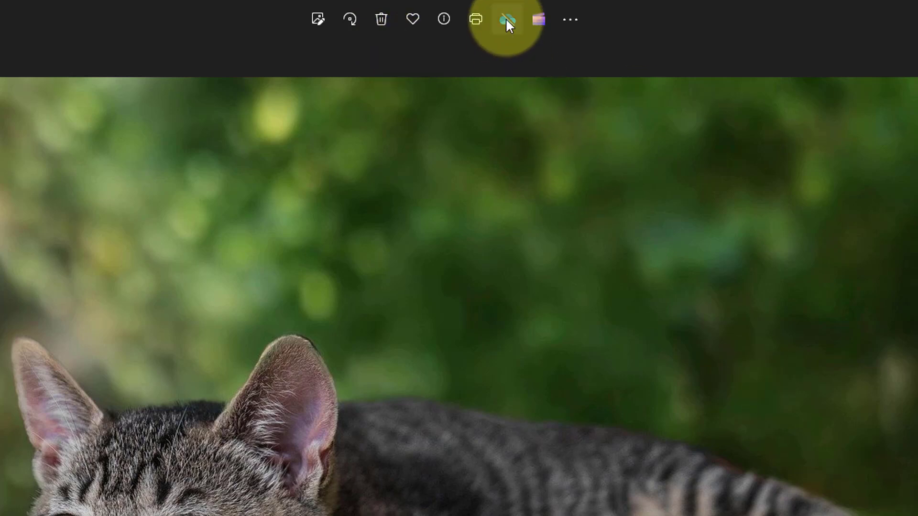
pyautogui.moveTo(507, 19)
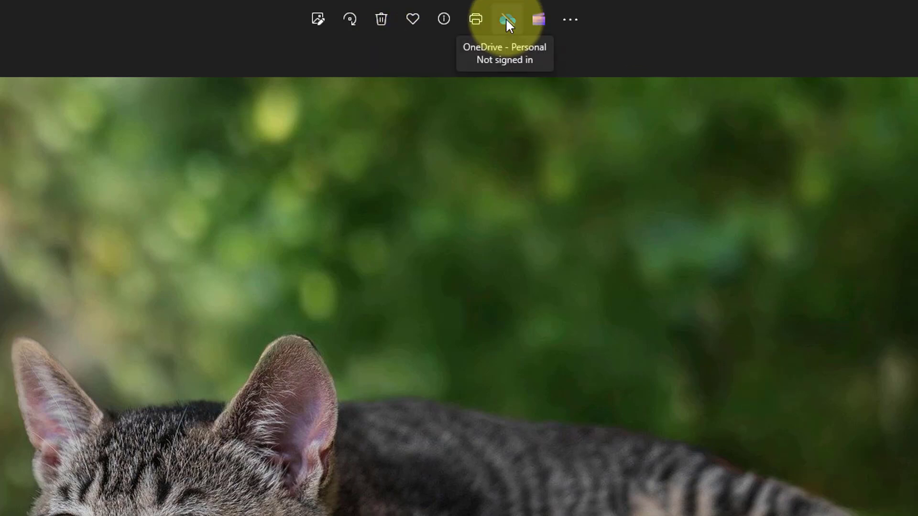
pyautogui.moveTo(505, 56)
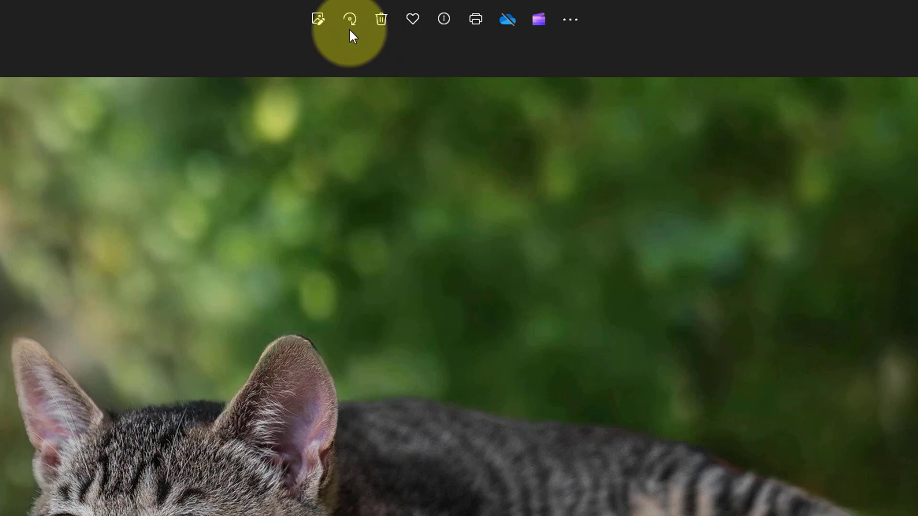
pyautogui.moveTo(318, 19)
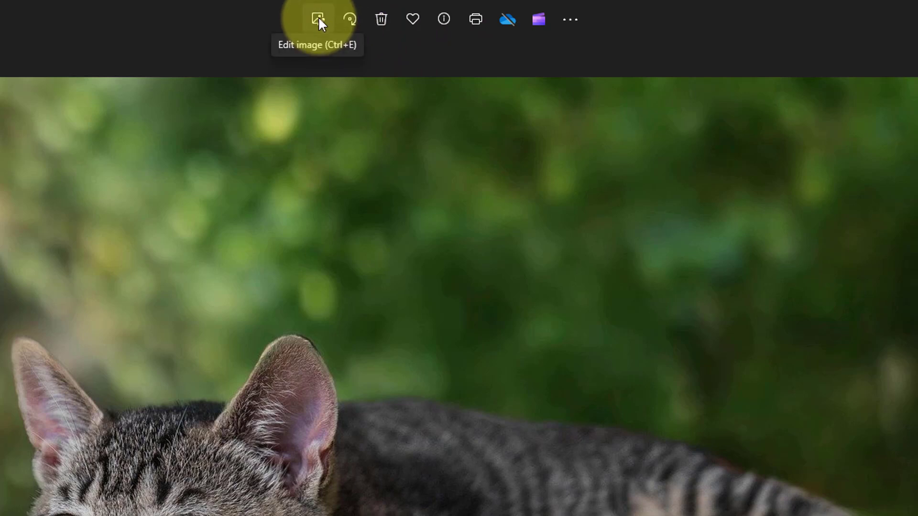
pyautogui.click(317, 19)
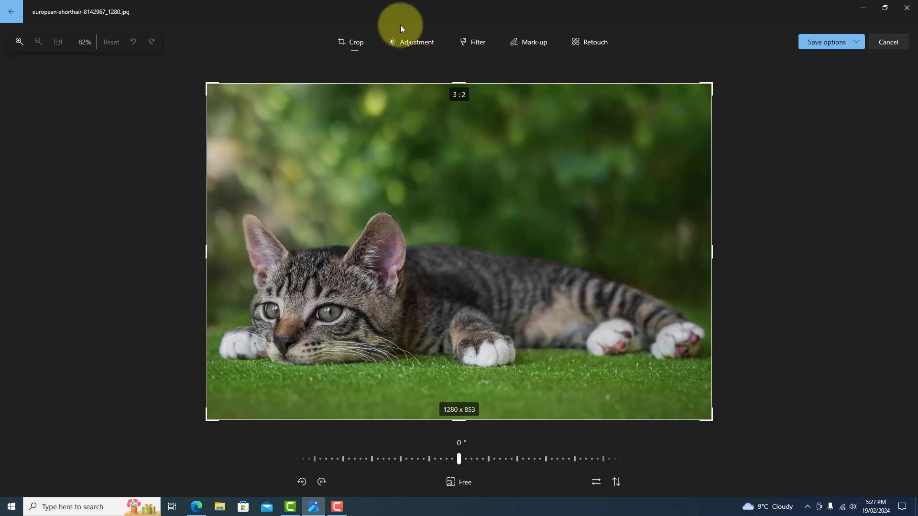
pyautogui.moveTo(775, 138)
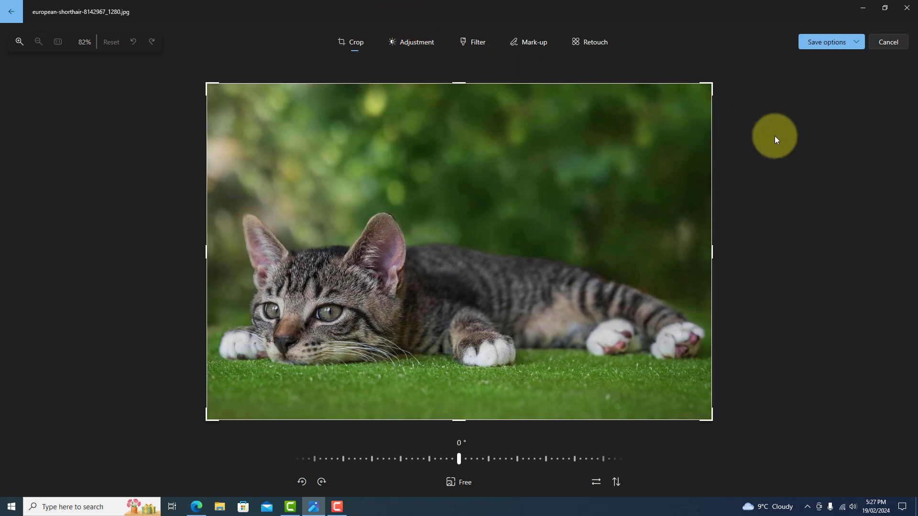
pyautogui.moveTo(711, 85)
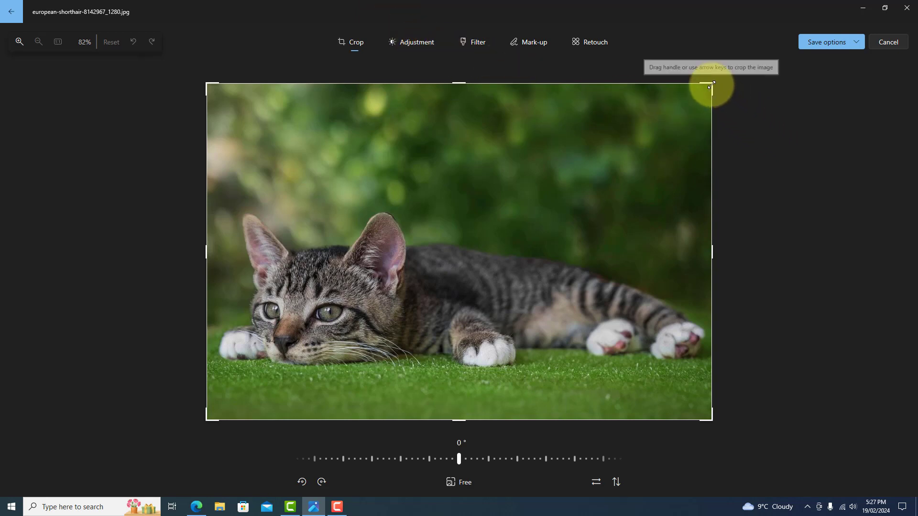
pyautogui.moveTo(458, 80)
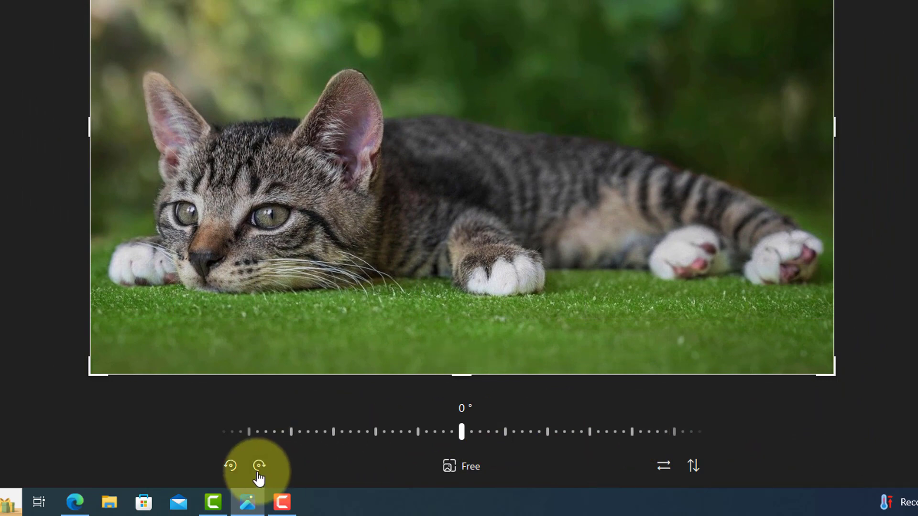
# Step: Rotate the photo clockwise and back, mirror it horizontally twice, then flip it vertically
pyautogui.click(259, 465)
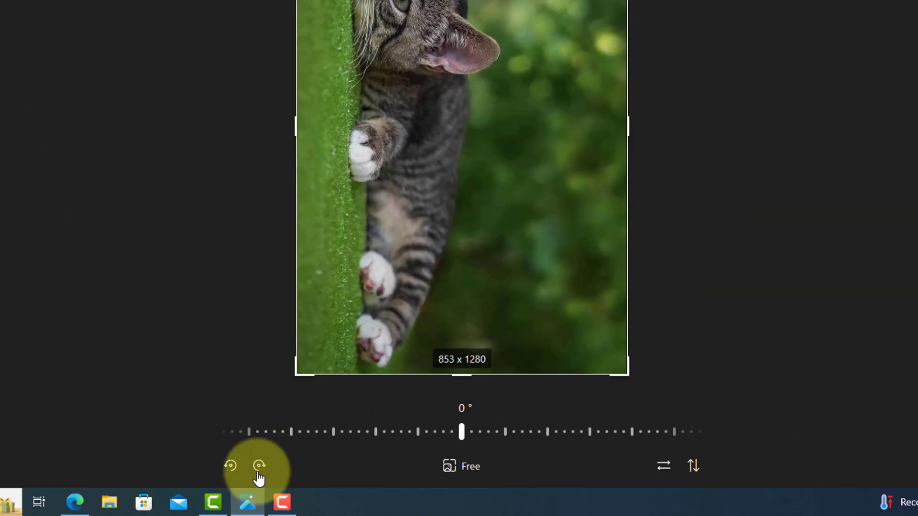
pyautogui.click(230, 466)
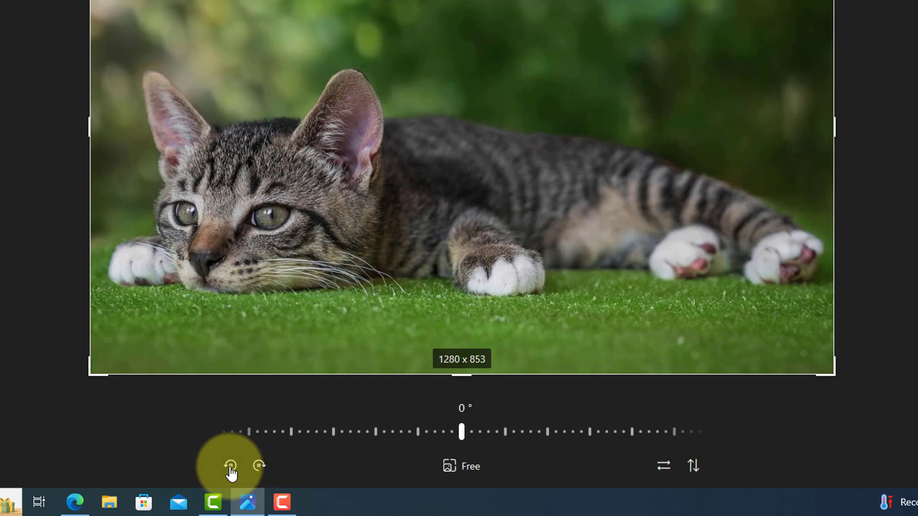
pyautogui.moveTo(325, 472)
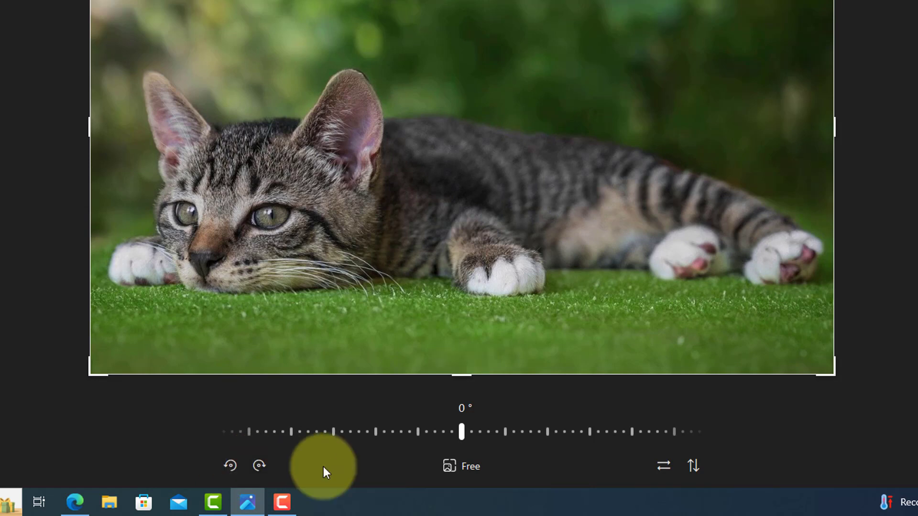
pyautogui.moveTo(663, 467)
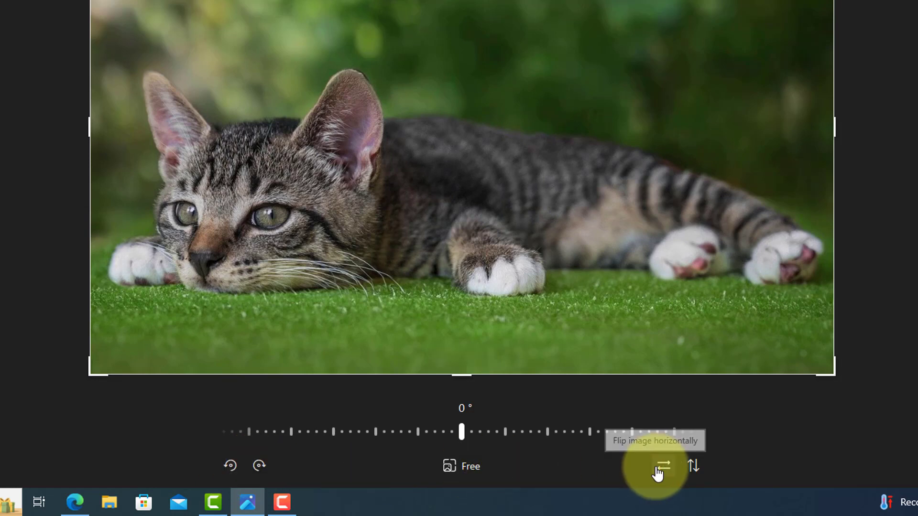
pyautogui.click(662, 469)
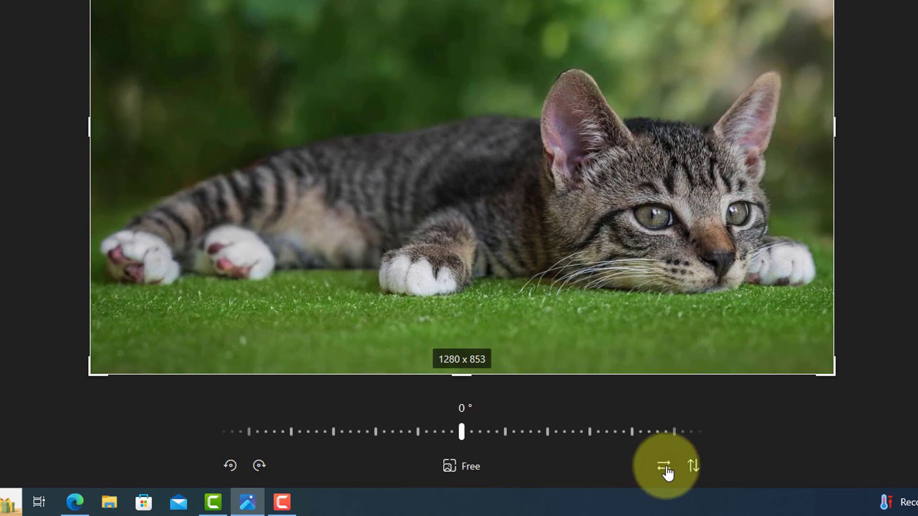
pyautogui.click(664, 466)
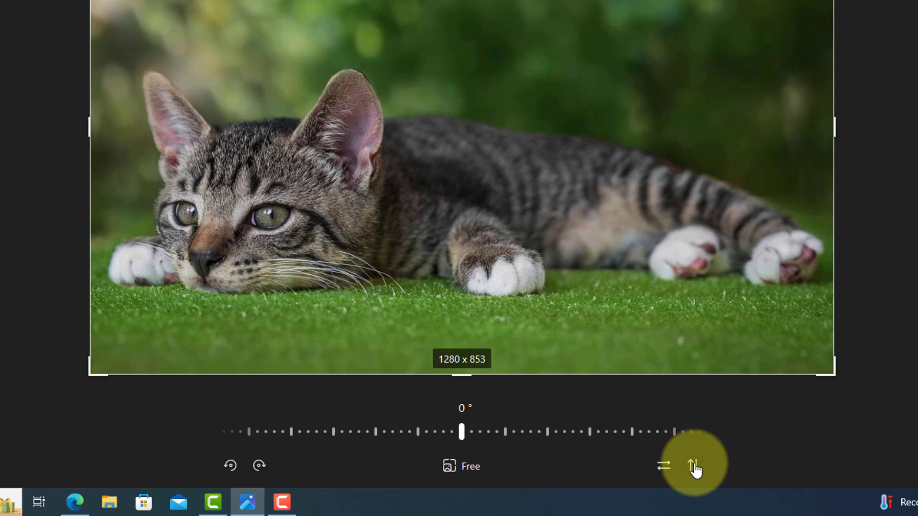
pyautogui.click(461, 466)
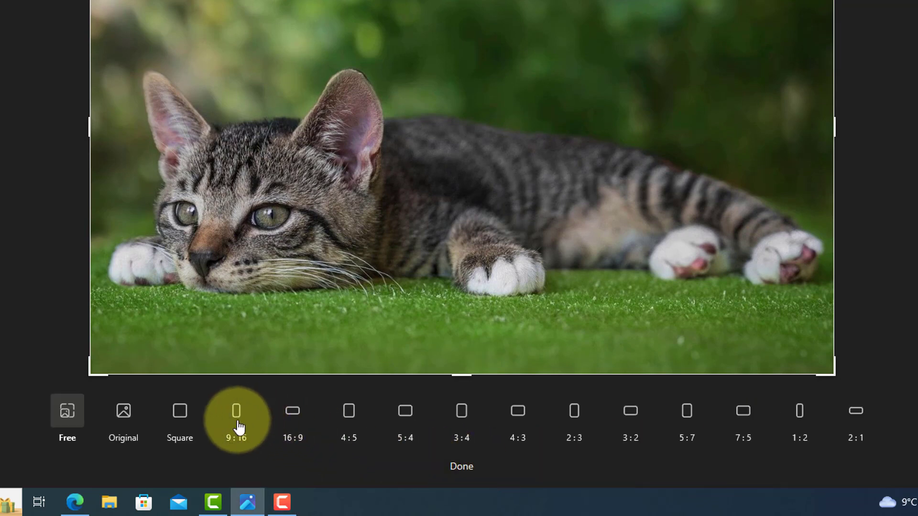
# Step: Apply a 9:16 portrait crop around the cat's face and confirm with Done
pyautogui.click(236, 411)
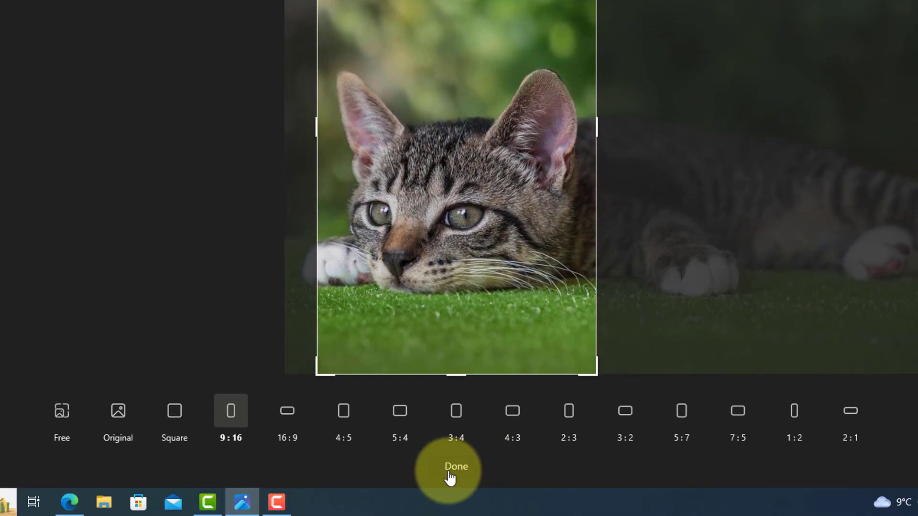
pyautogui.click(455, 468)
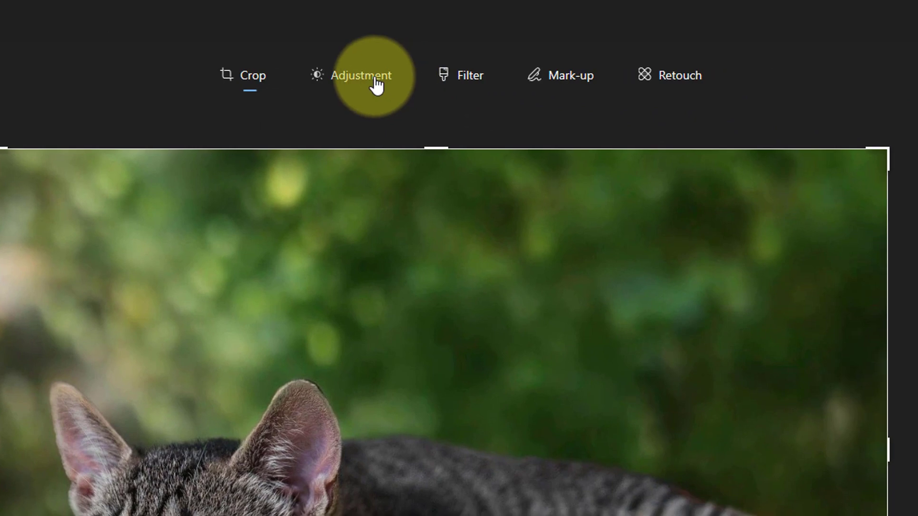
# Step: Switch the editor from cropping to the Adjustment brightness and colour tools
pyautogui.click(360, 75)
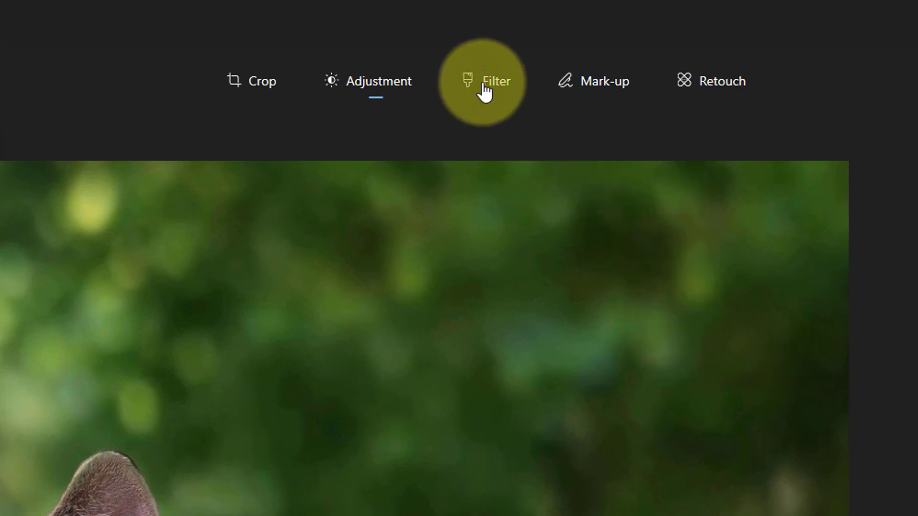
# Step: Try the Punch and B&W filters, revert to Original, then apply Auto Enhance
pyautogui.click(483, 80)
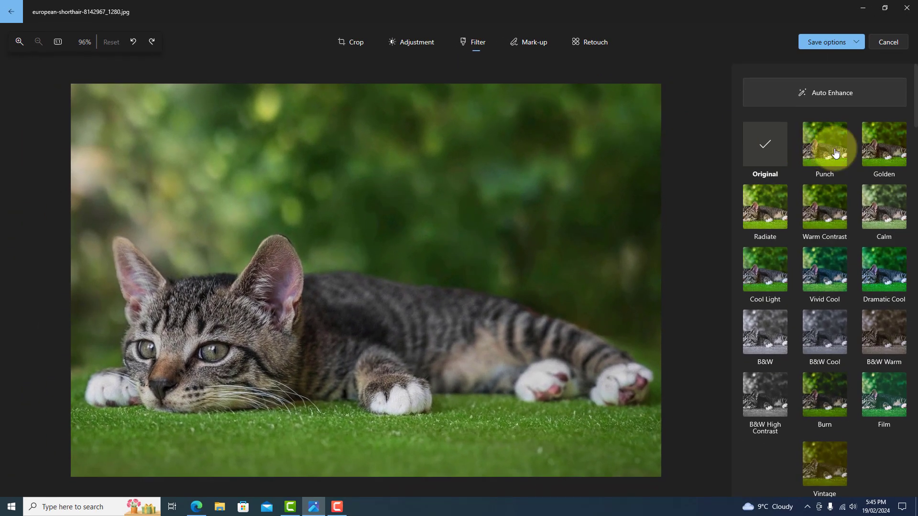
pyautogui.click(823, 144)
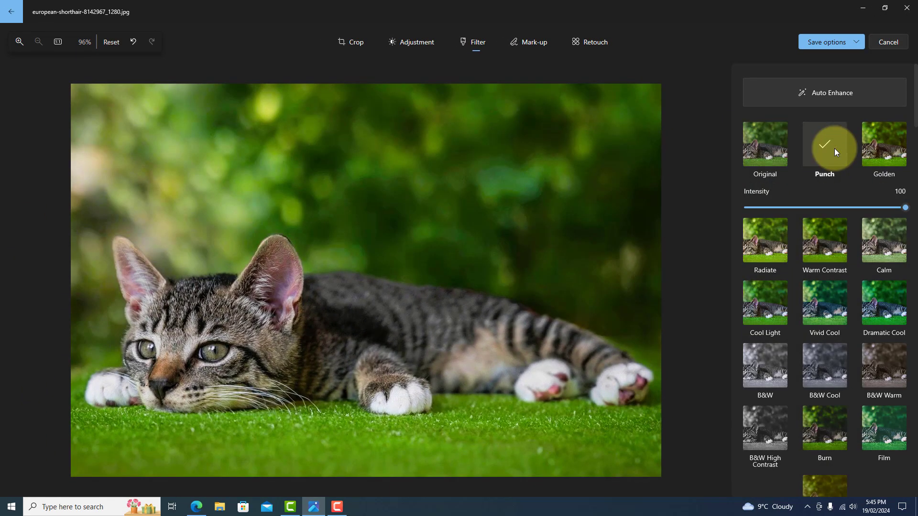
pyautogui.click(765, 364)
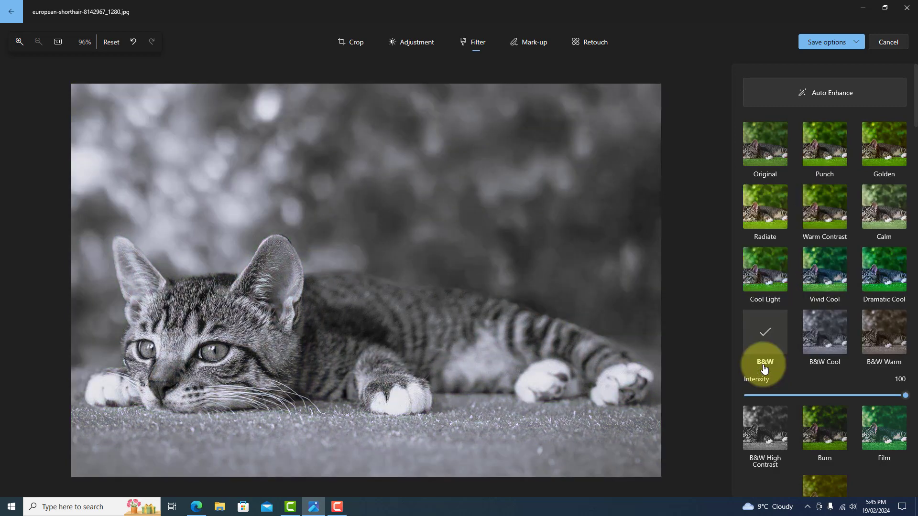
pyautogui.moveTo(773, 184)
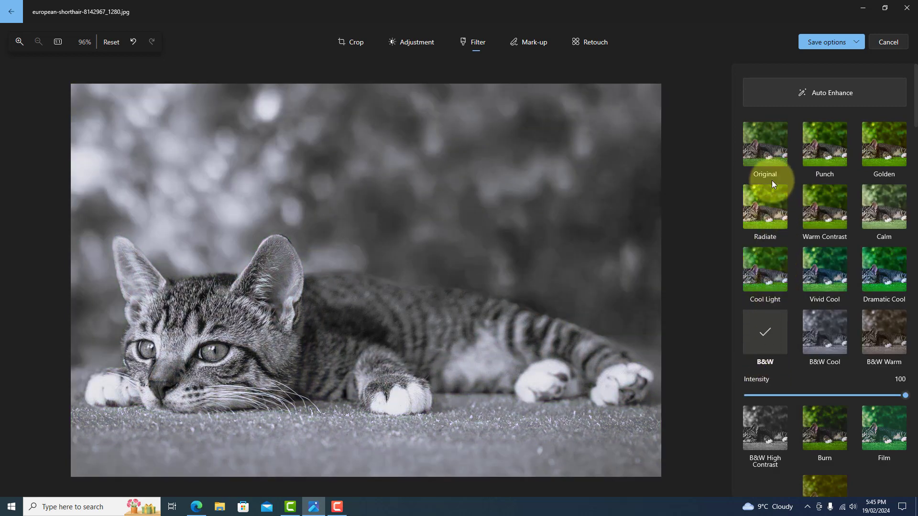
pyautogui.click(765, 143)
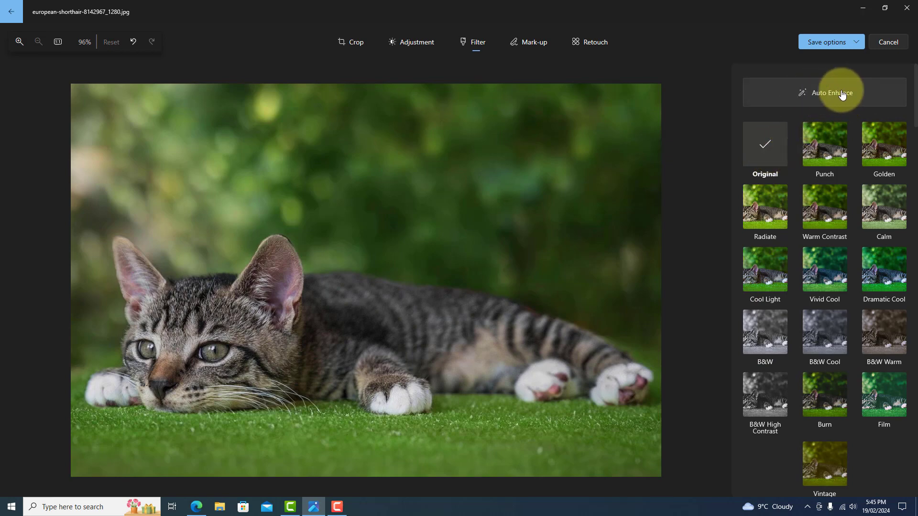
pyautogui.click(832, 93)
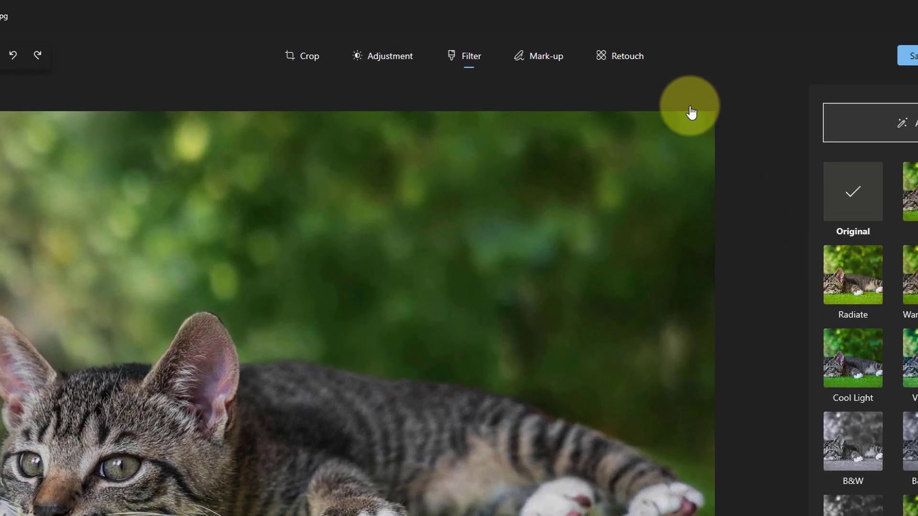
# Step: Switch to Mark-up and choose a new ink colour in the pen's properties
pyautogui.click(545, 59)
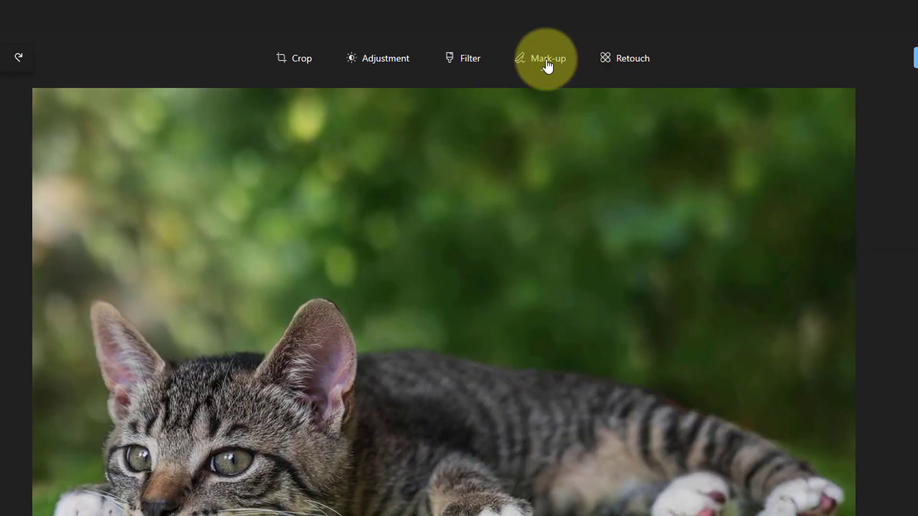
pyautogui.click(546, 58)
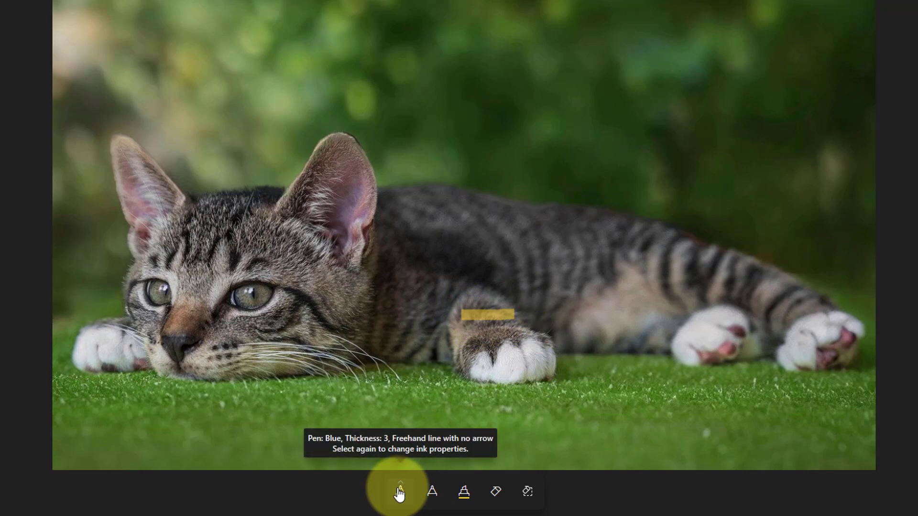
pyautogui.click(399, 491)
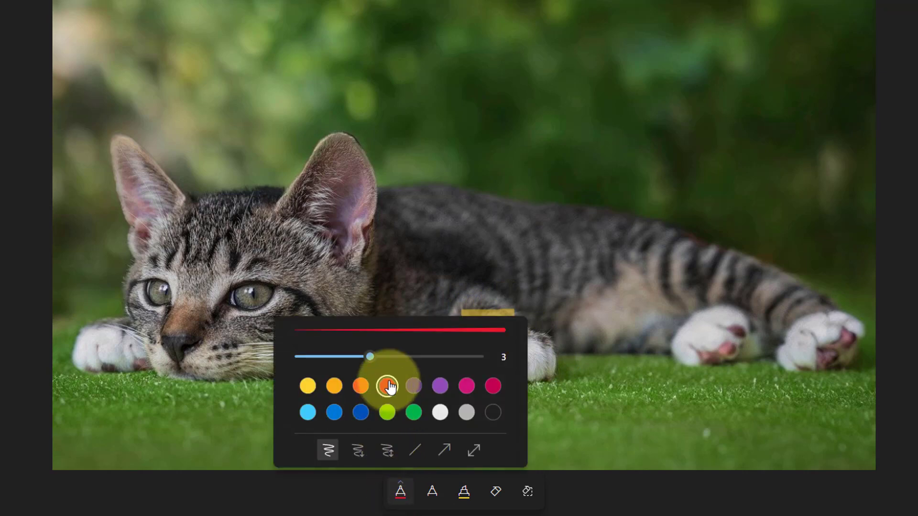
pyautogui.click(387, 386)
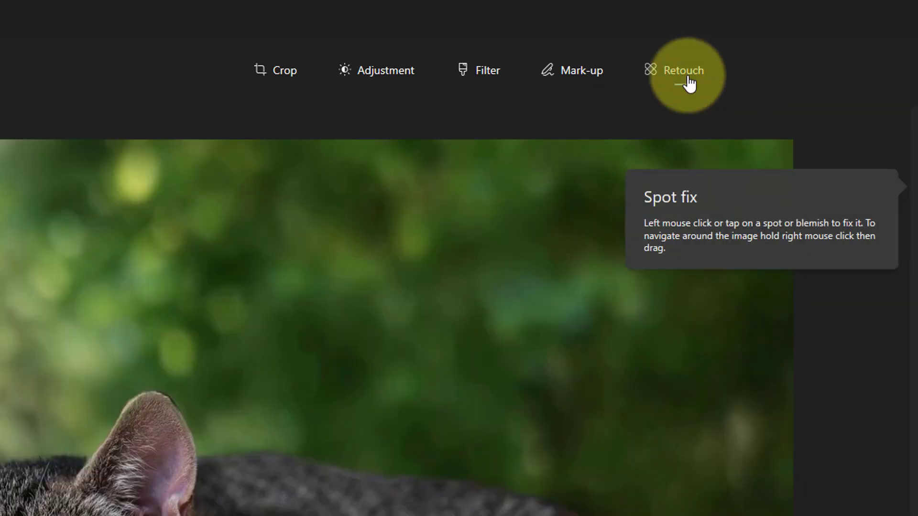
# Step: Switch to the Retouch spot-fix tool, then list Save as copy, Save and Copy to clipboard
pyautogui.click(683, 69)
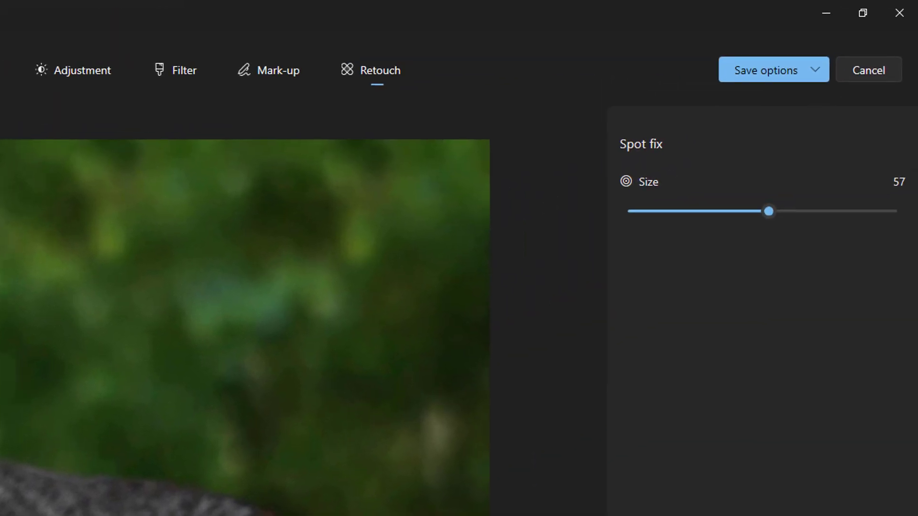
pyautogui.moveTo(783, 77)
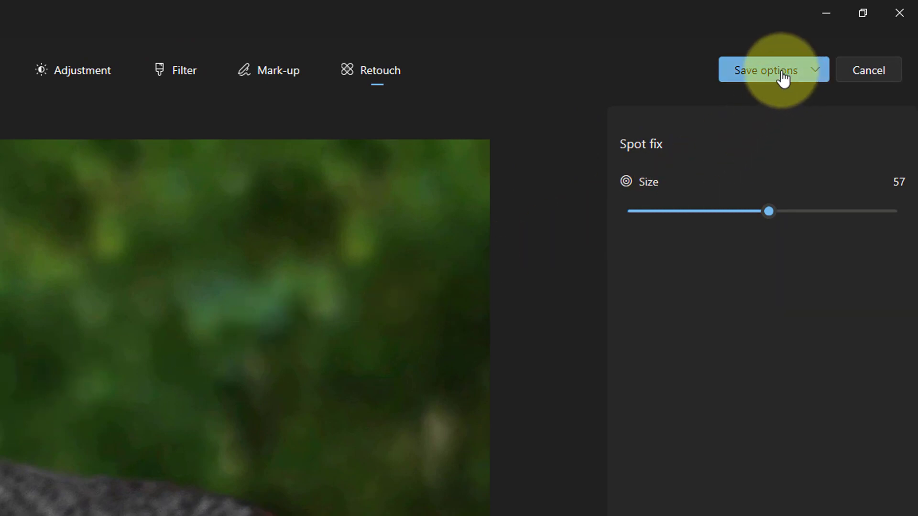
pyautogui.click(773, 69)
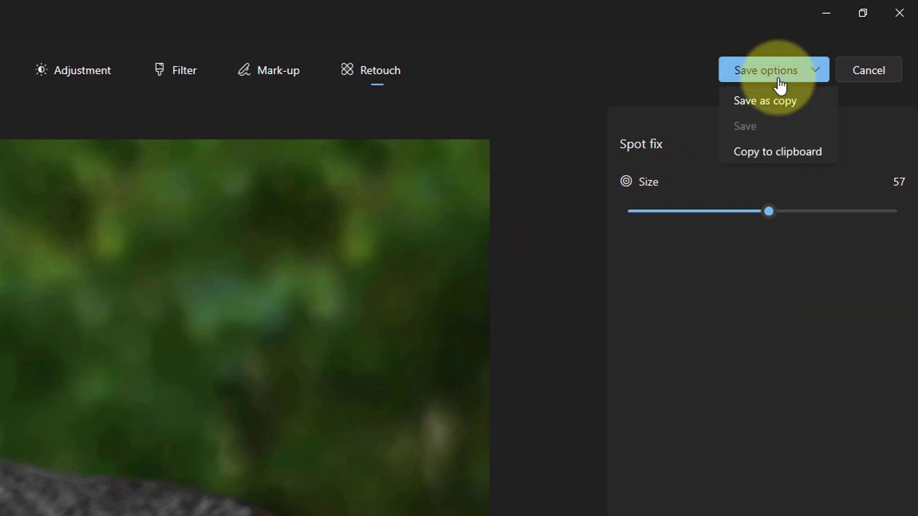